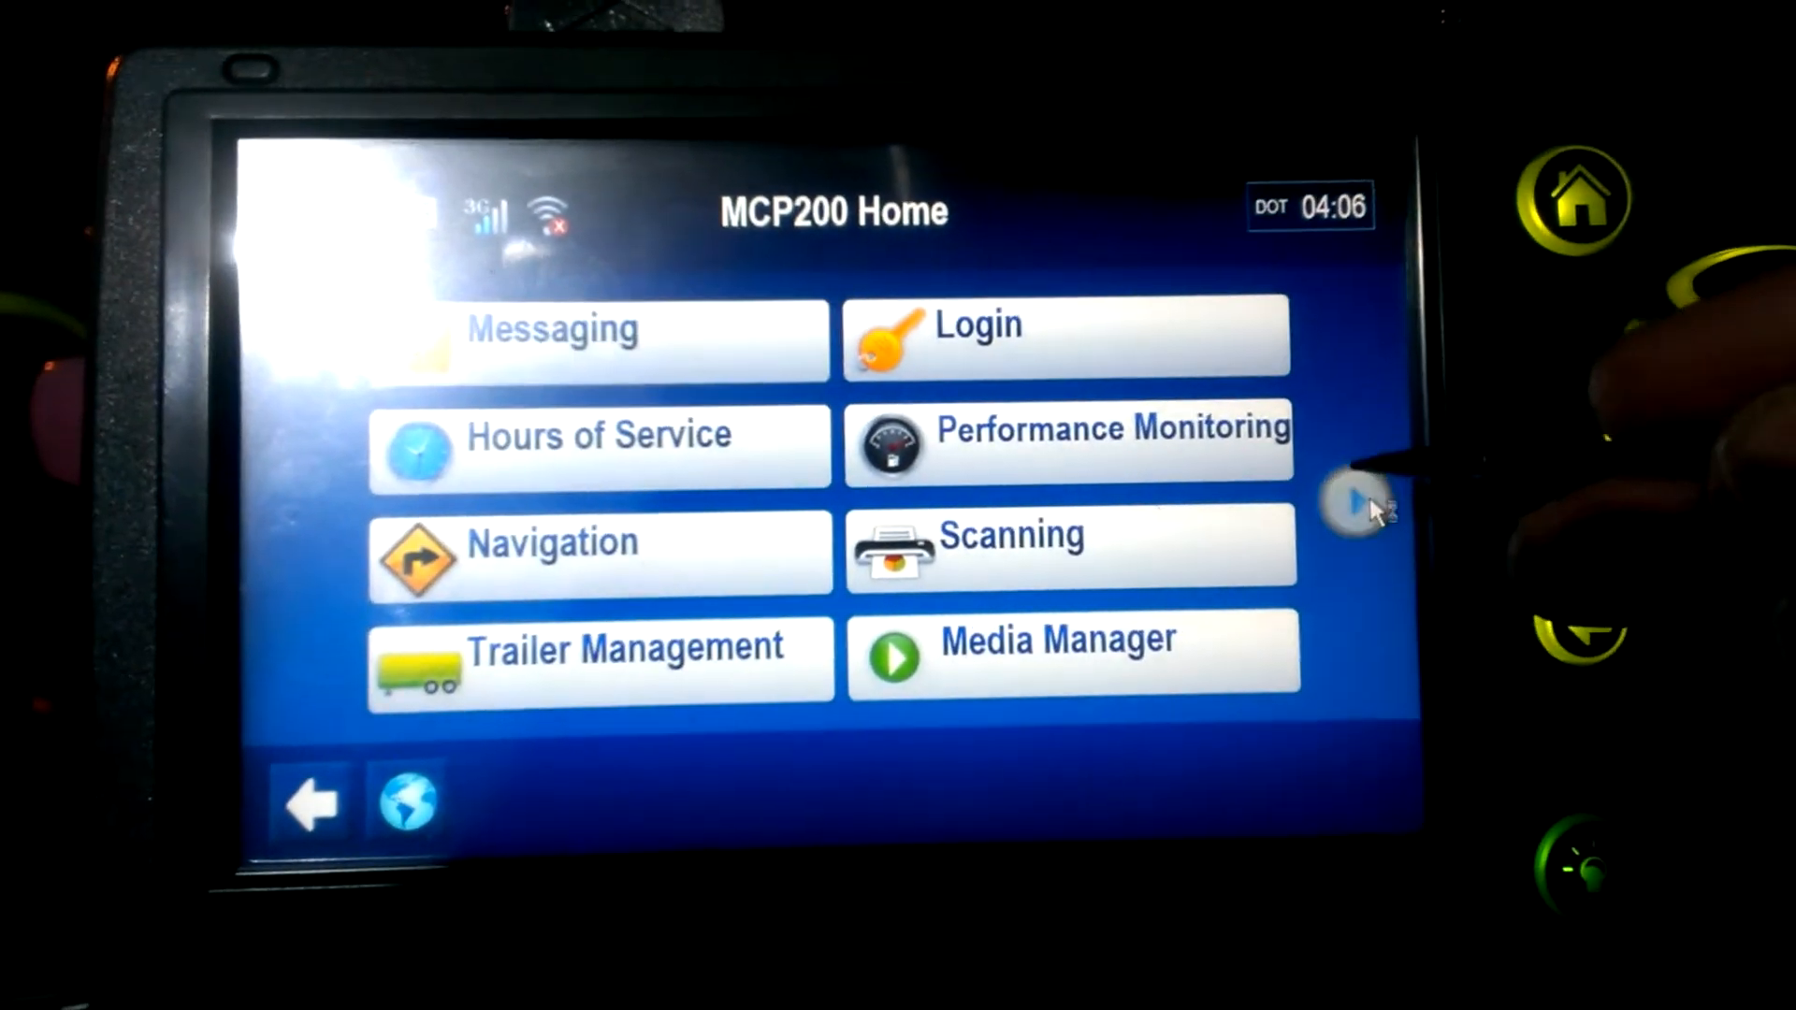
- Go to the second page of home applications and choose System
{"action": "left_click", "coordinate": [1364, 506]}
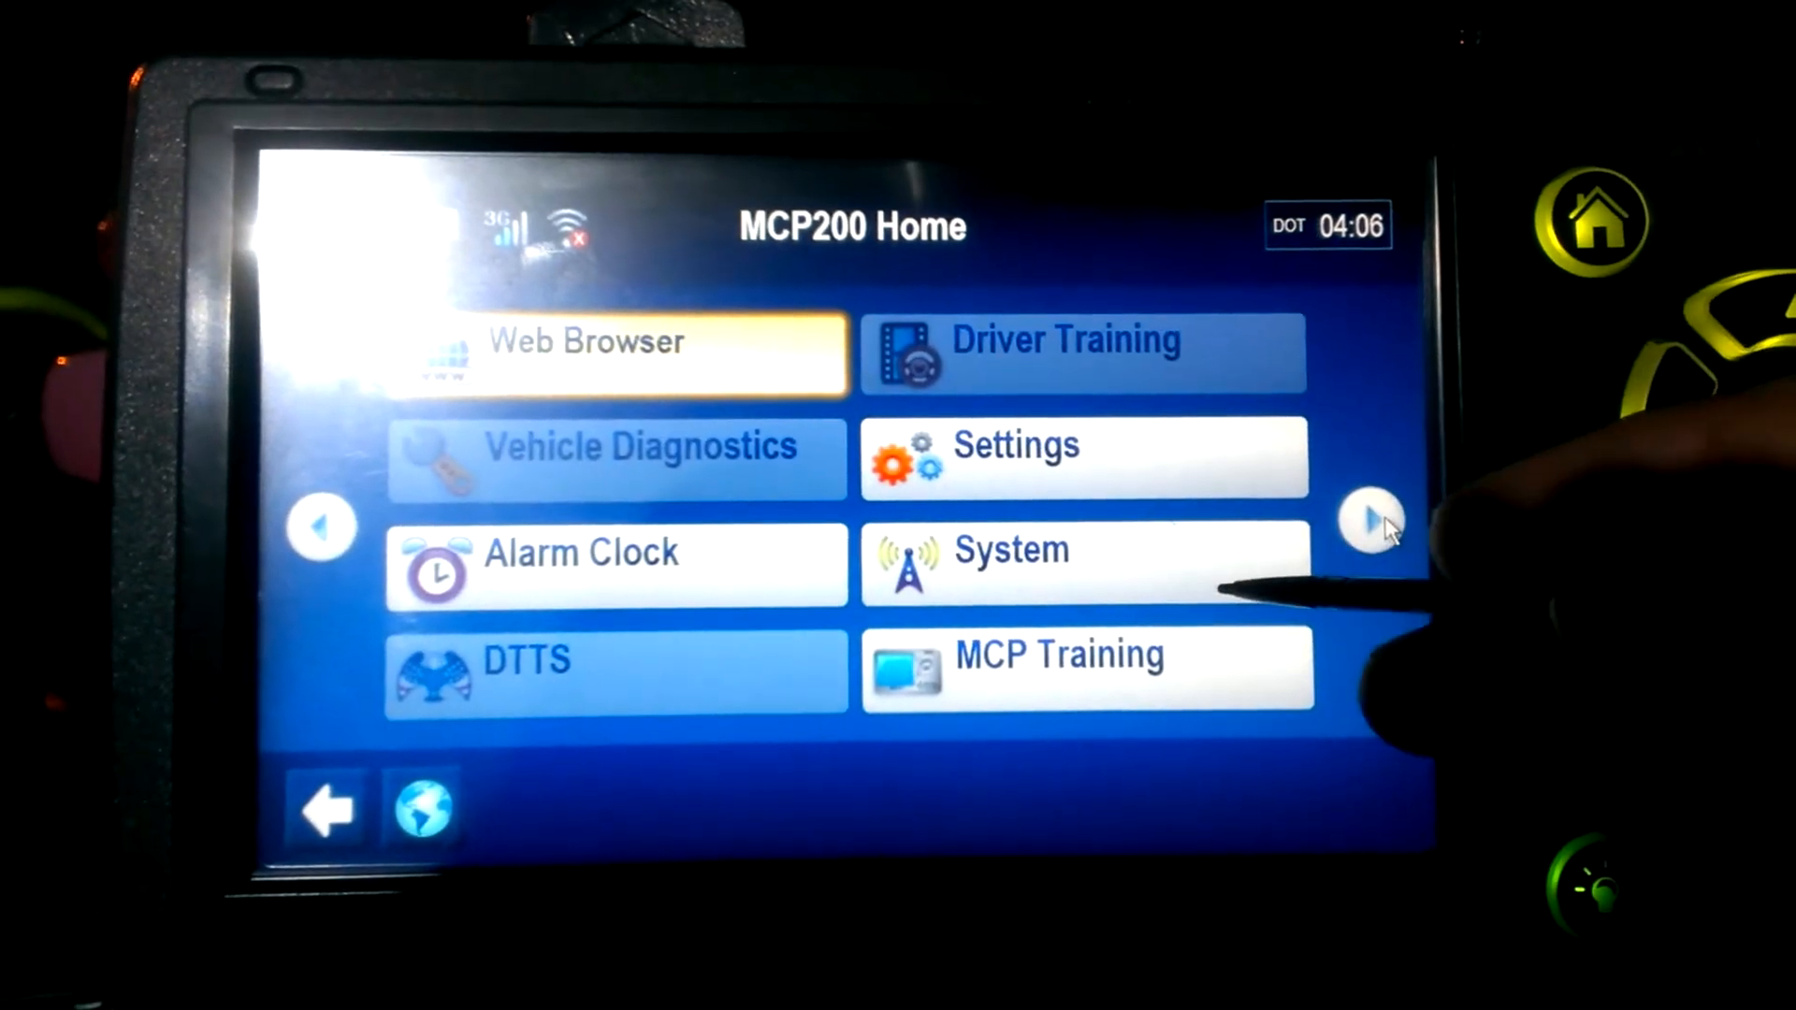
{"action": "left_click", "coordinate": [1082, 561]}
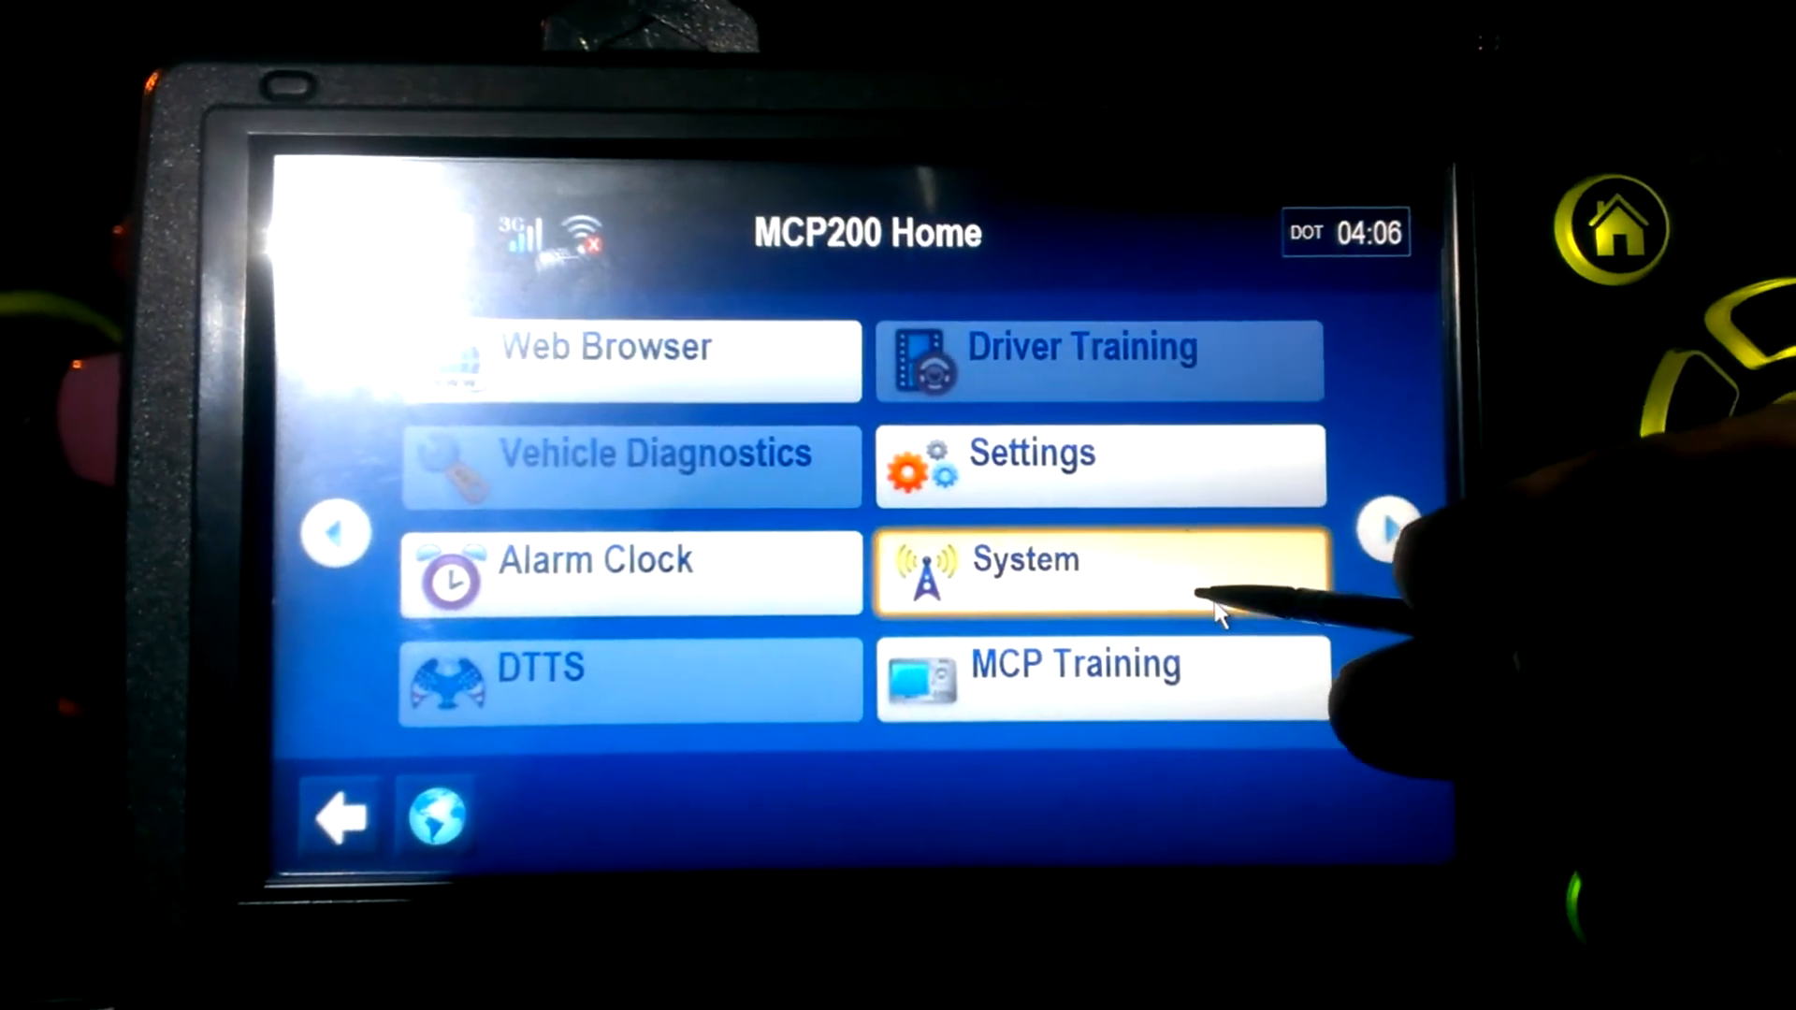
- Enter the System screen showing the VDS summary of message counts and live gauges
{"action": "left_click", "coordinate": [1100, 560]}
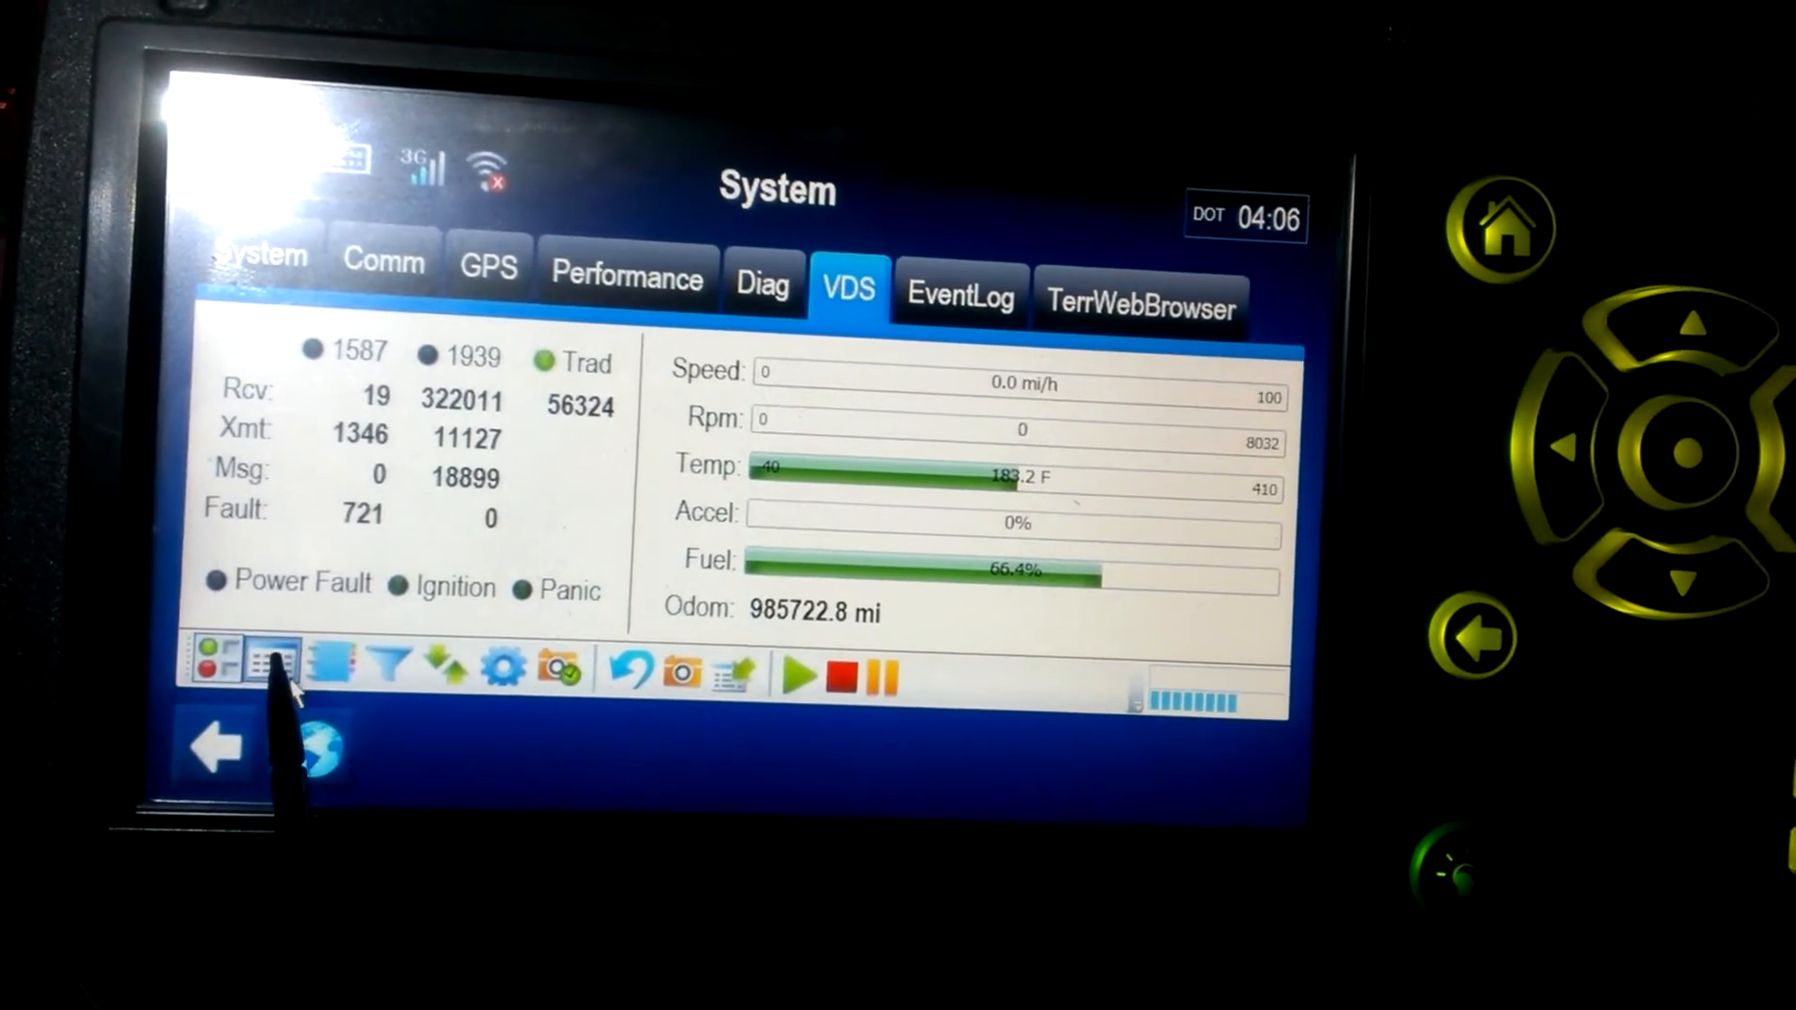
- Show the detailed parameter list scrolled up to InstantaneousFuelEconomy, IntakeManifoldTemperature and ParkingBrake
{"action": "left_click", "coordinate": [271, 664]}
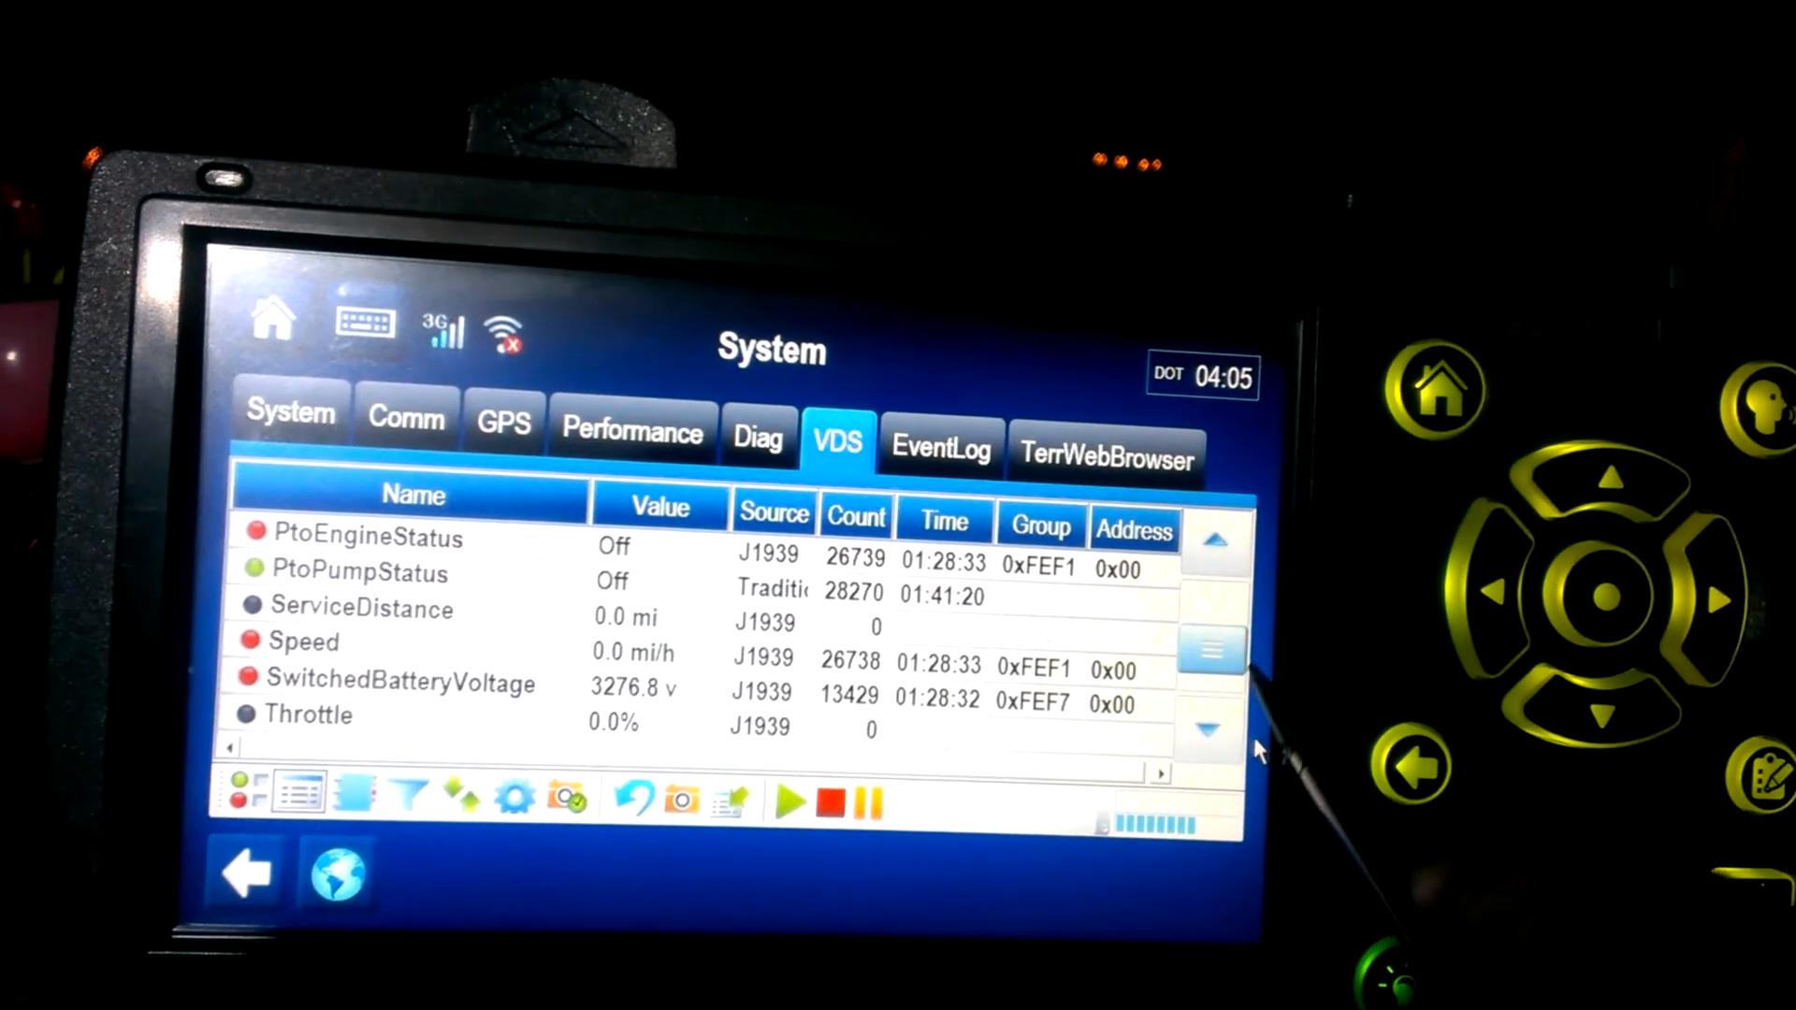
{"action": "left_click", "coordinate": [1216, 542]}
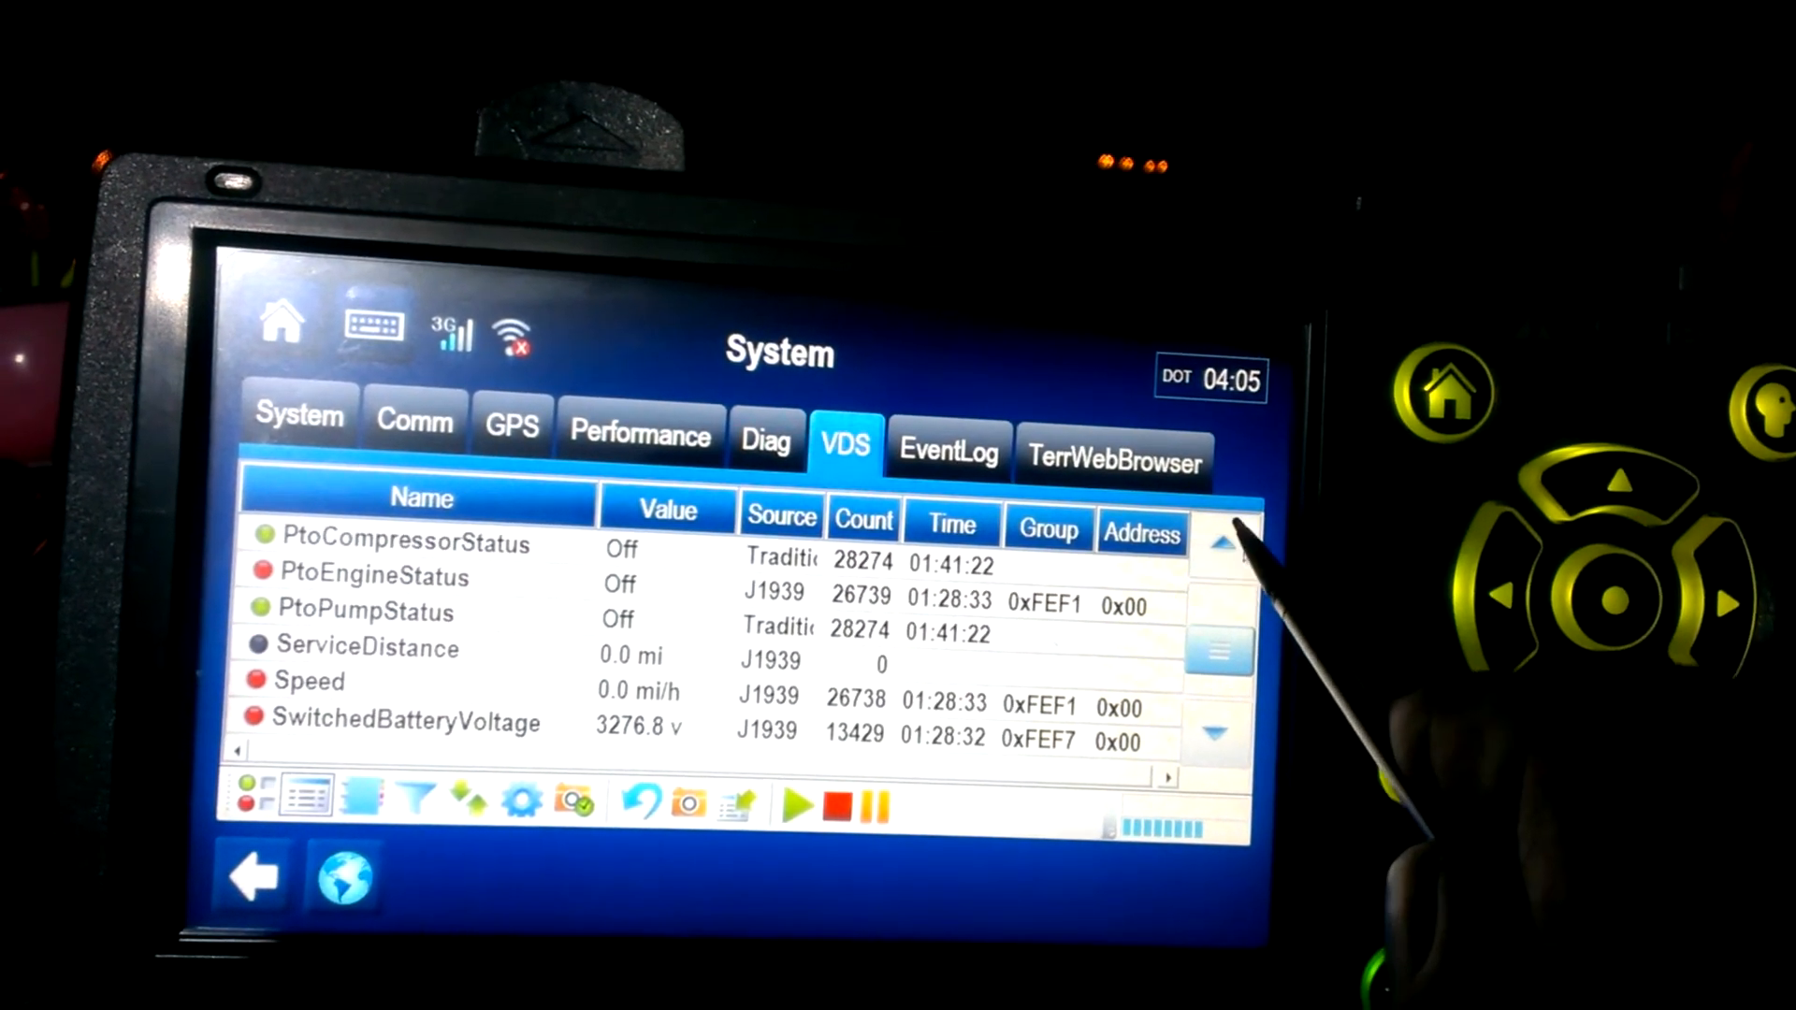
{"action": "left_click", "coordinate": [1218, 539]}
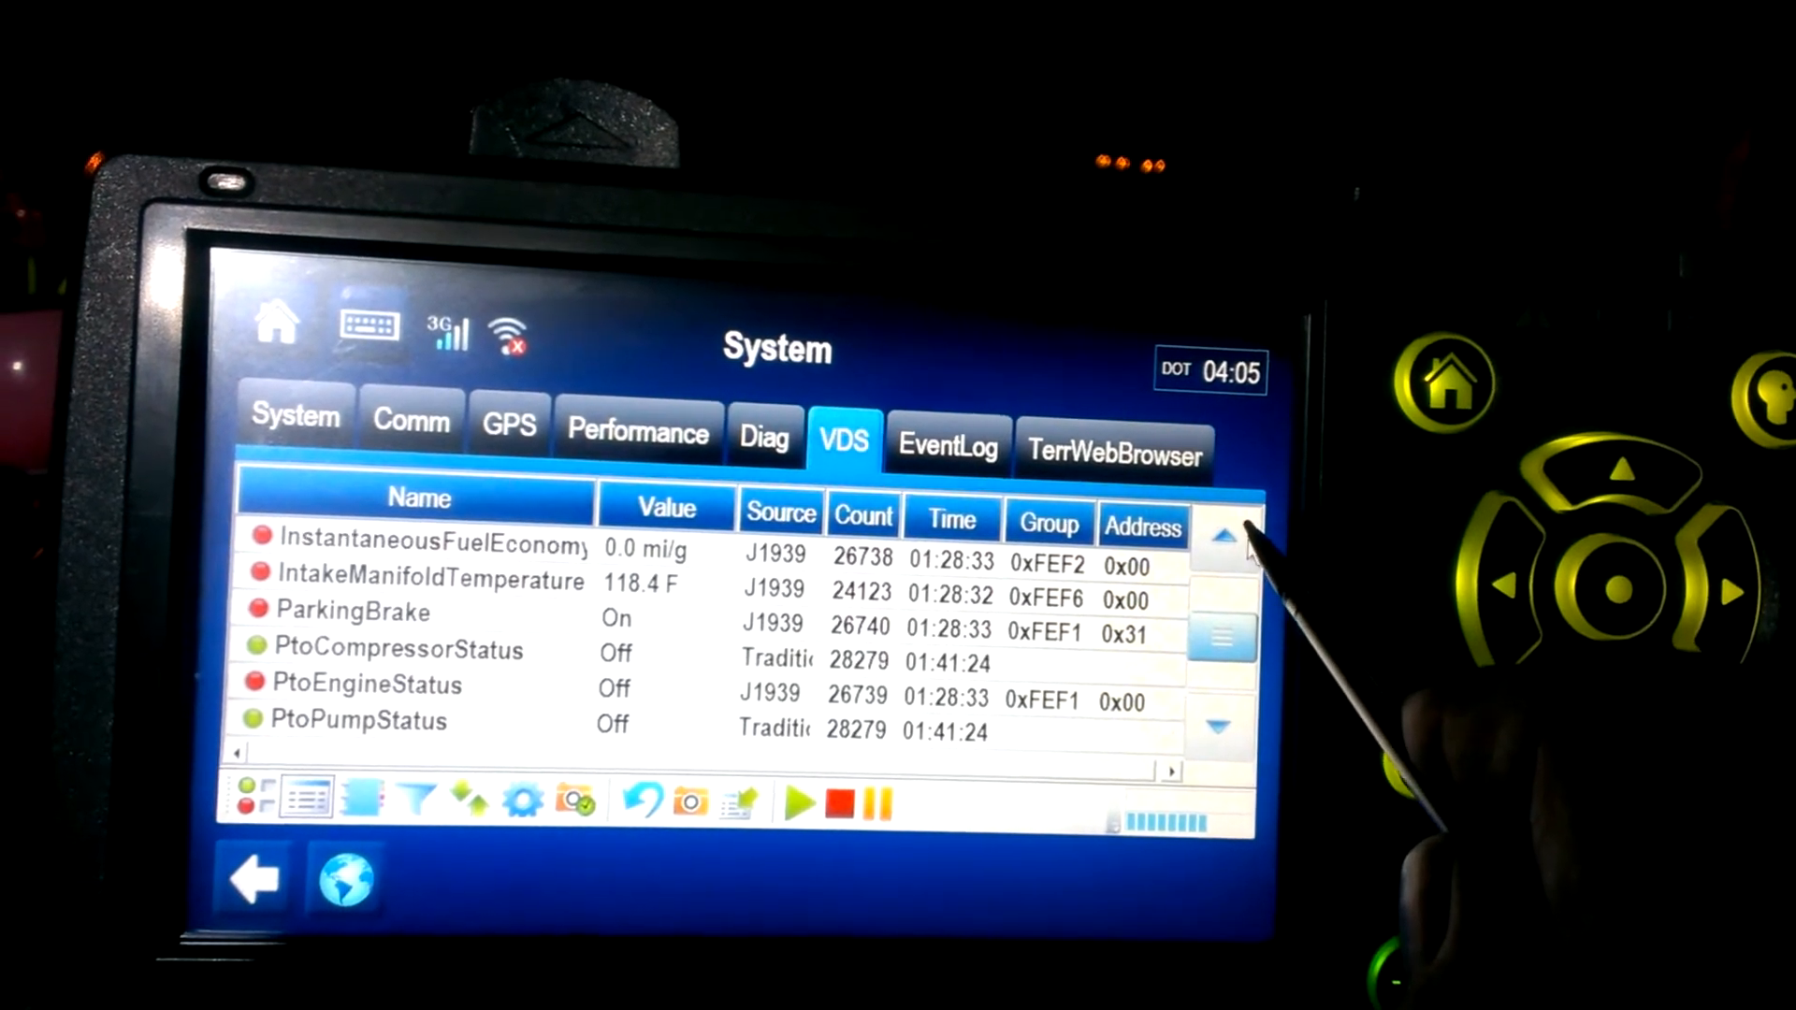